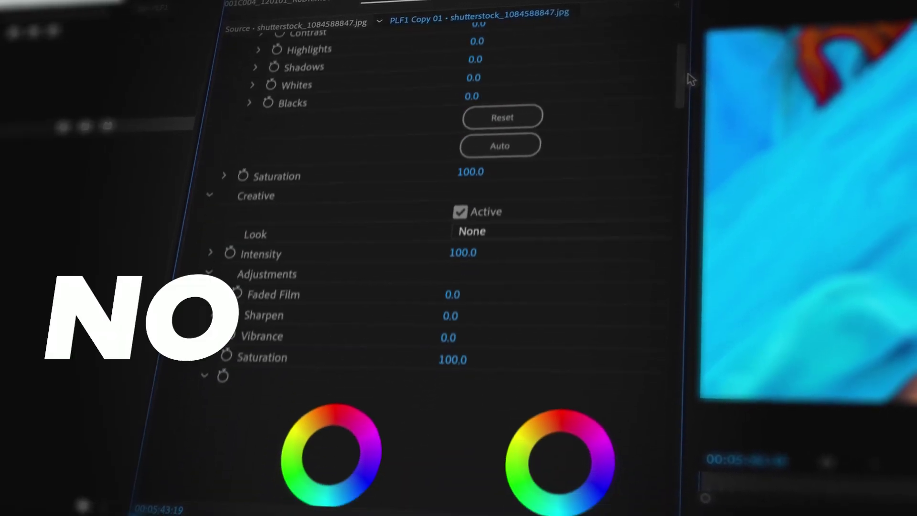
Preview the Shot Matching and Final Grading stages and compare the grade without base correction
scroll("down", 3)
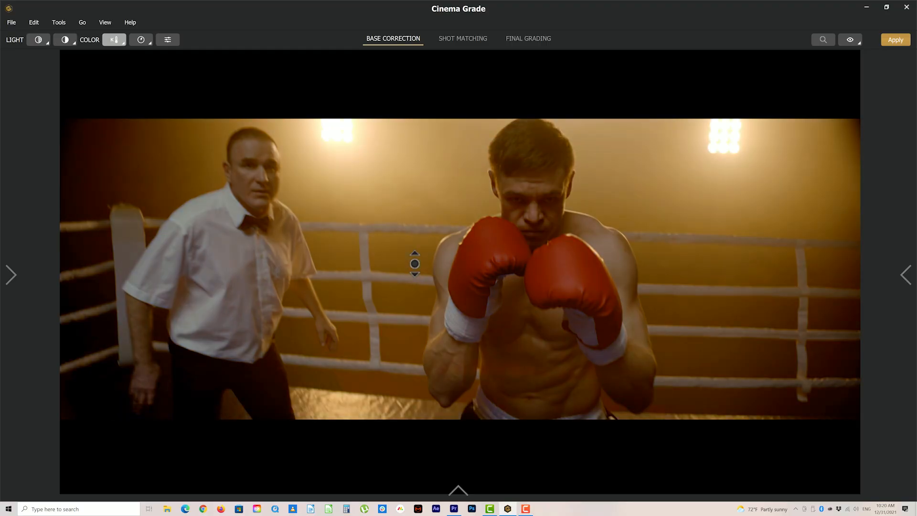
left_click(464, 38)
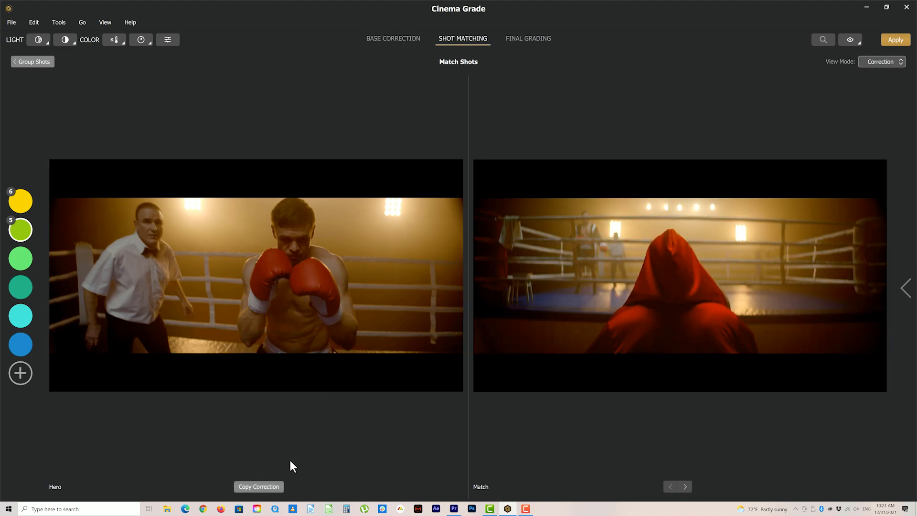
left_click(529, 38)
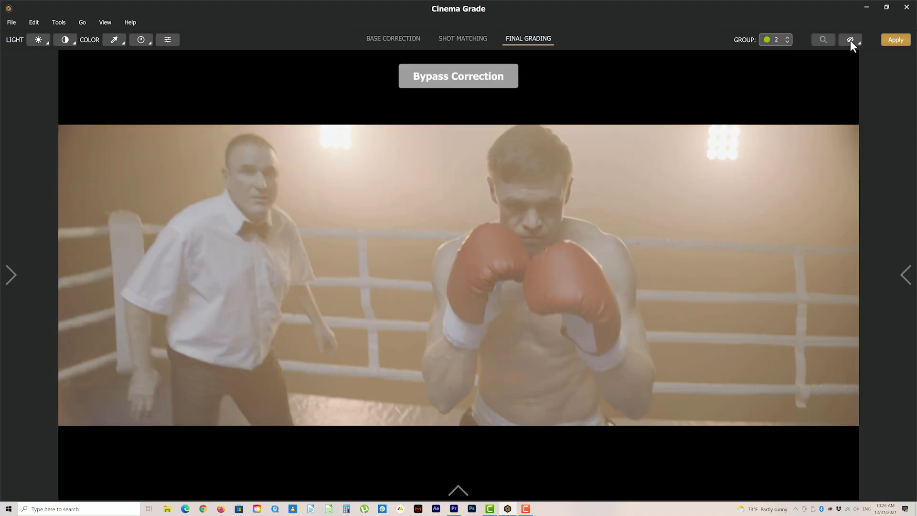
left_click(851, 40)
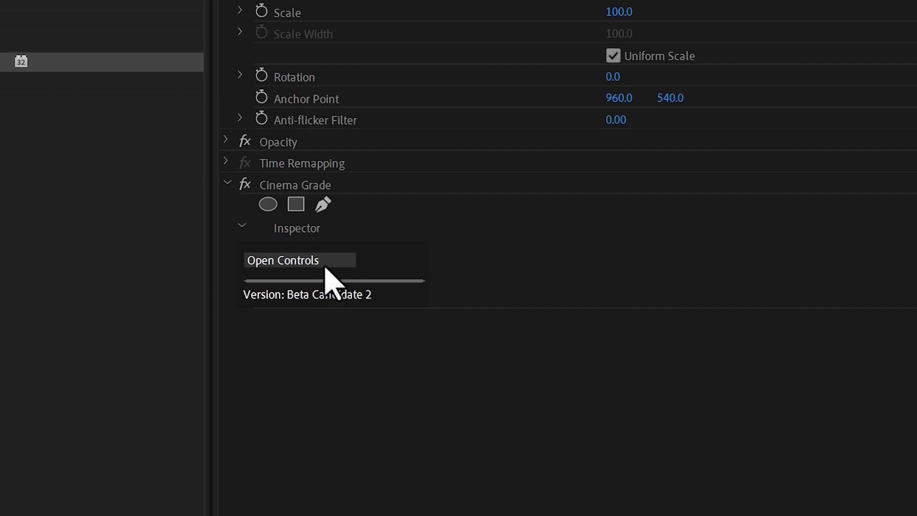
Lower the contrast pivot to -51, then warm the shot to 6608K, tint -17 and saturation 23
left_click(300, 260)
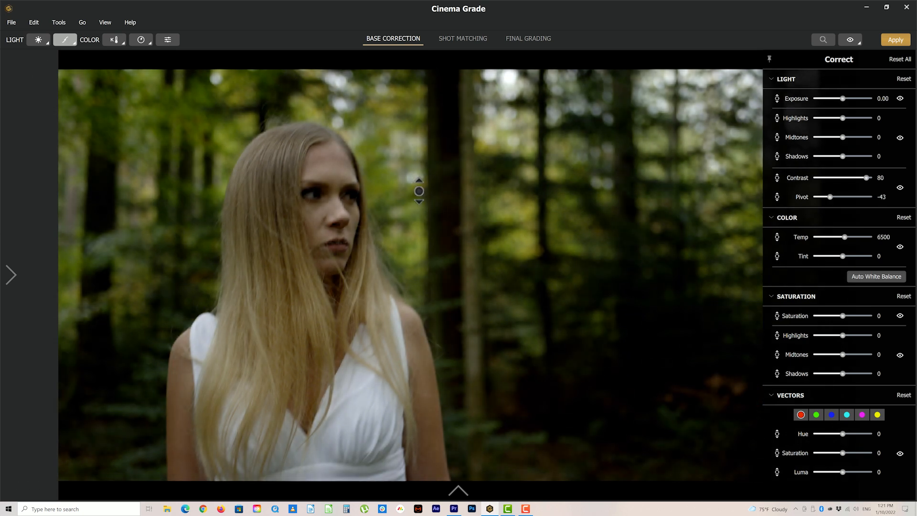
left_click_drag(420, 188, 419, 205)
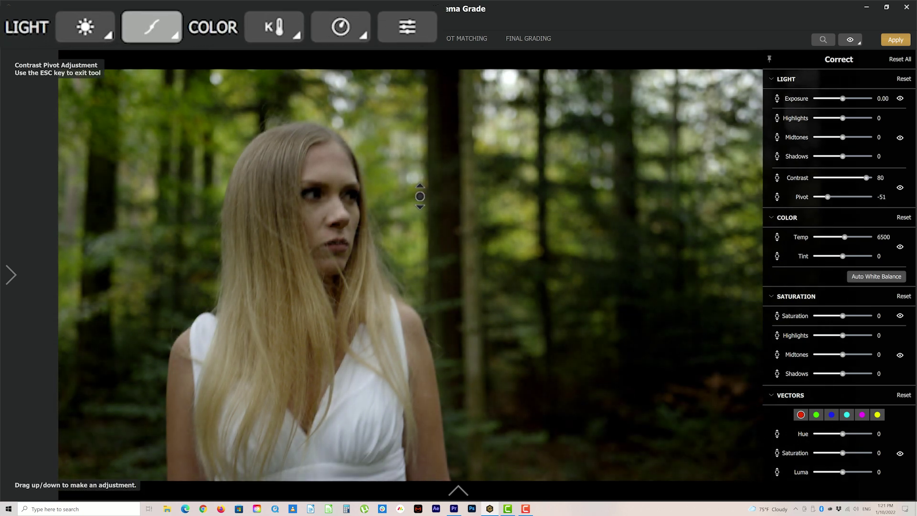
left_click(340, 27)
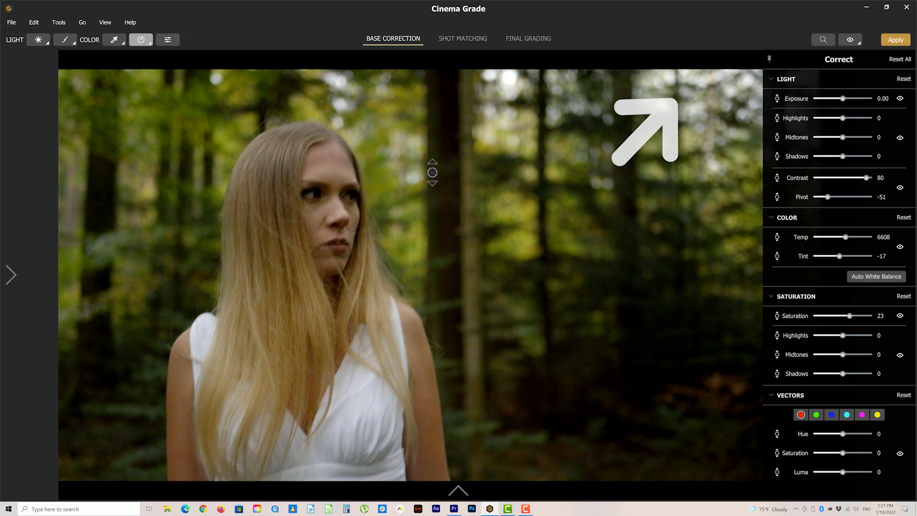
left_click_drag(432, 176, 432, 134)
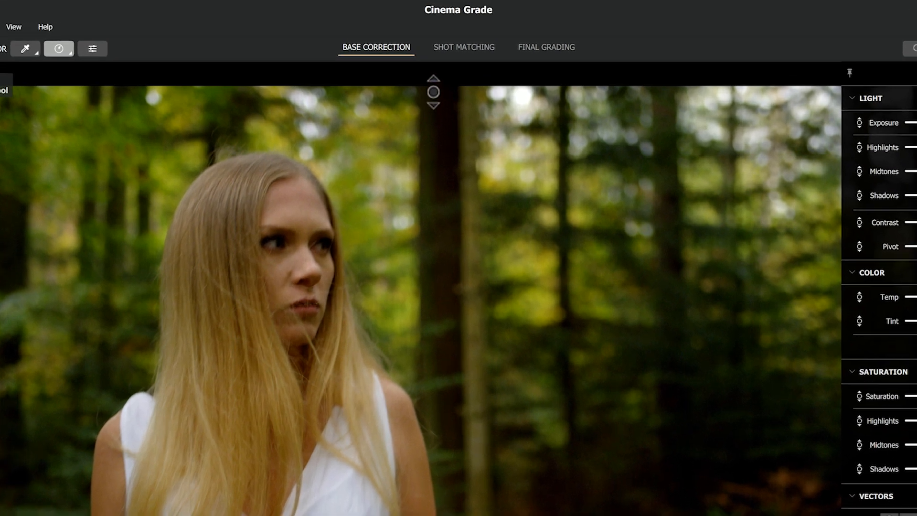
Match the grouped forest shots and apply the close-up hero's correction to the whole group
left_click(465, 47)
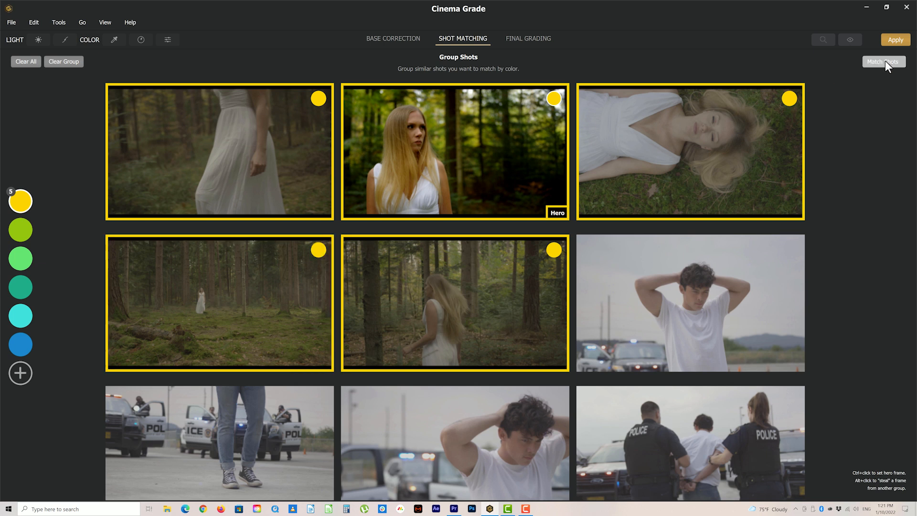
left_click(884, 61)
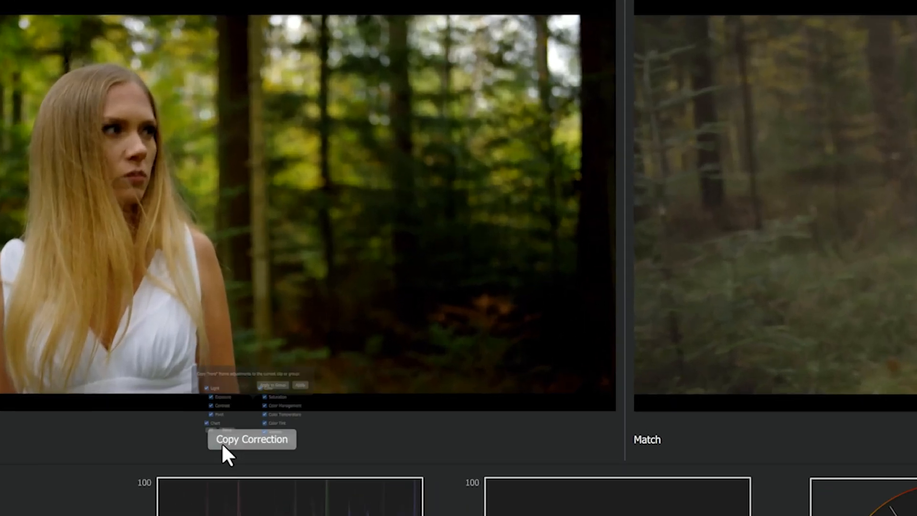
left_click(252, 440)
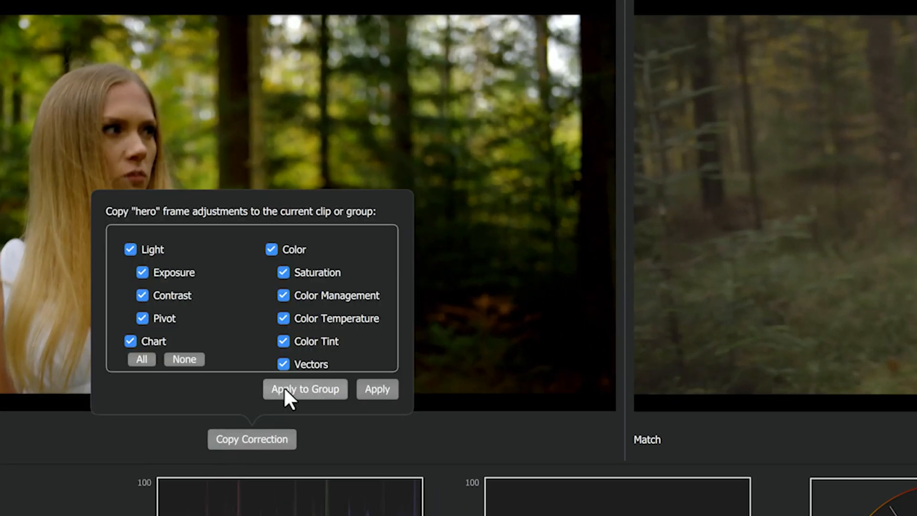
left_click(306, 390)
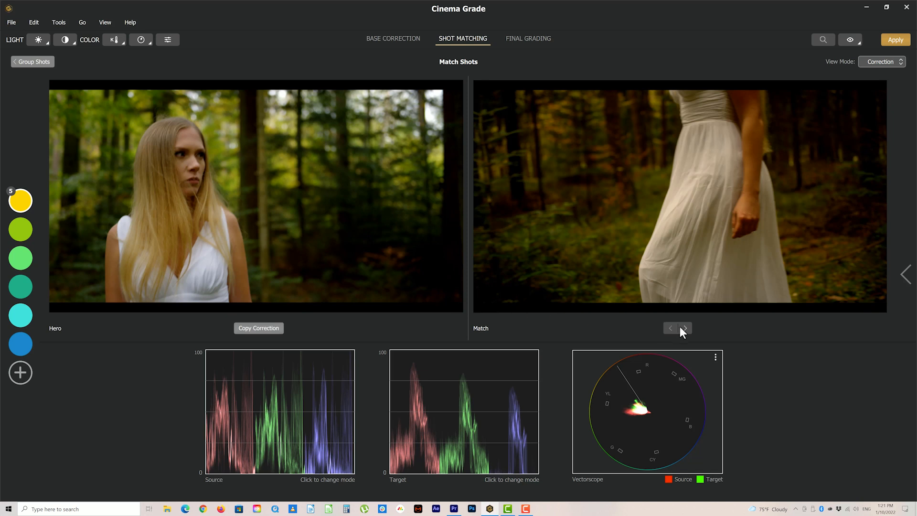
Step to the walking-dress match shot, toggle False Color view and sample its tones toward the hero
left_click(686, 327)
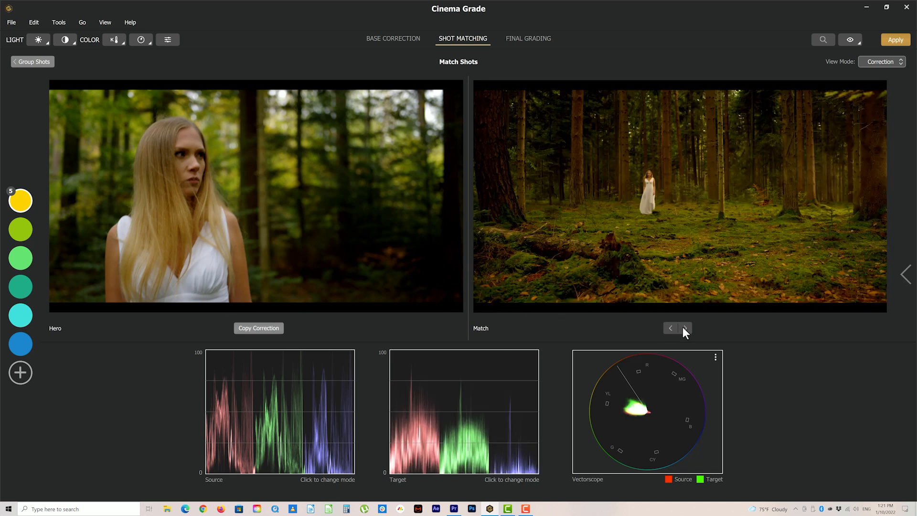
left_click(685, 328)
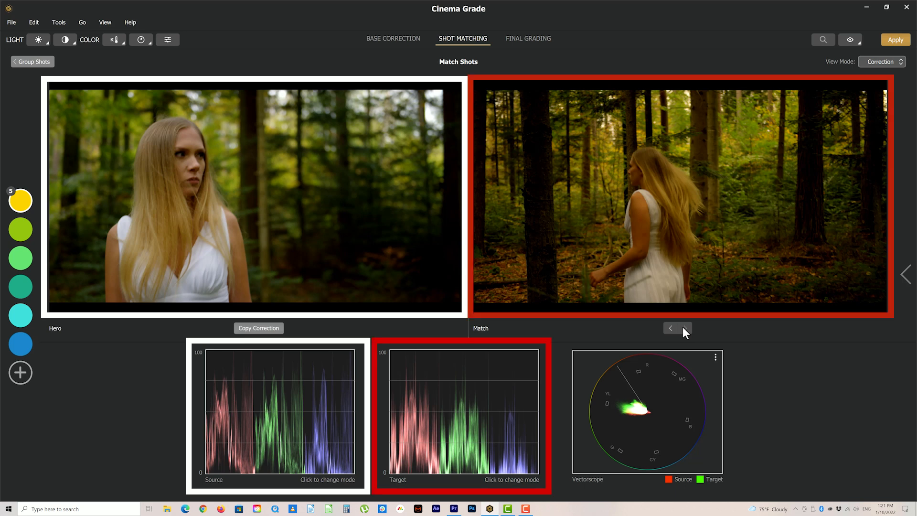
left_click(105, 22)
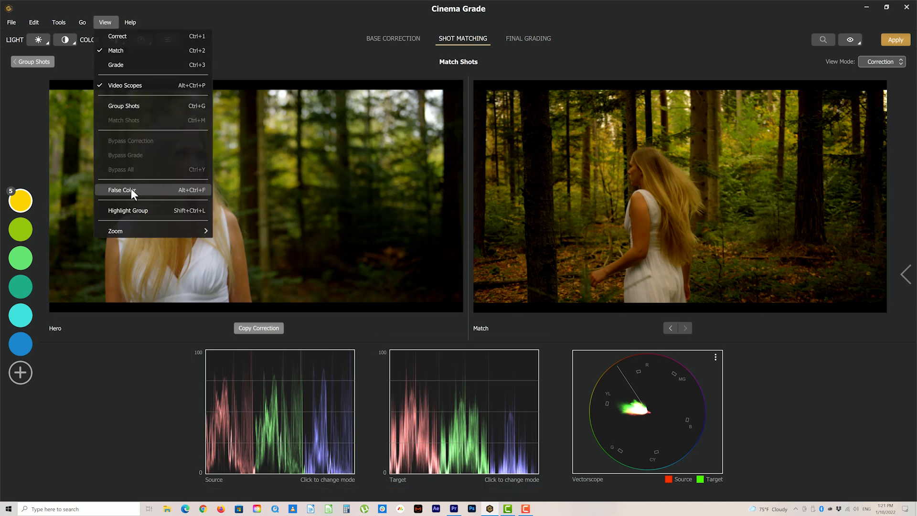
left_click(123, 189)
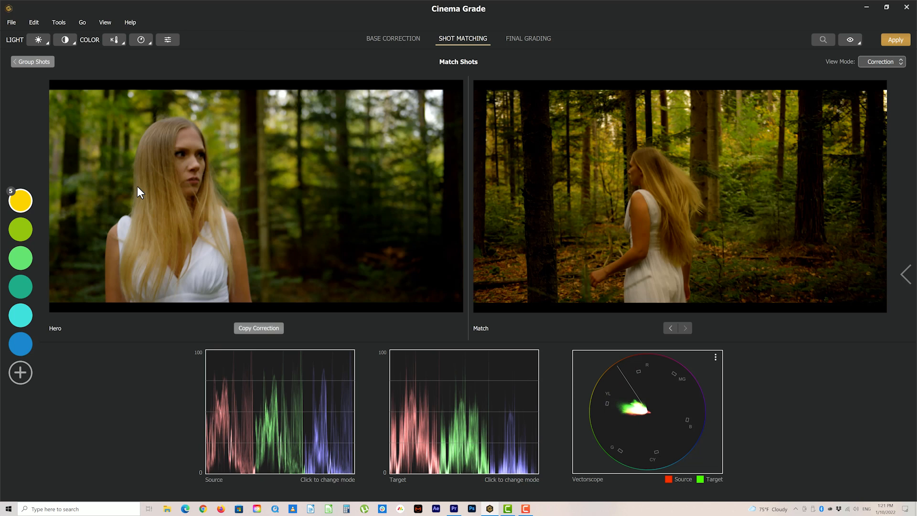
mouse_move(593, 208)
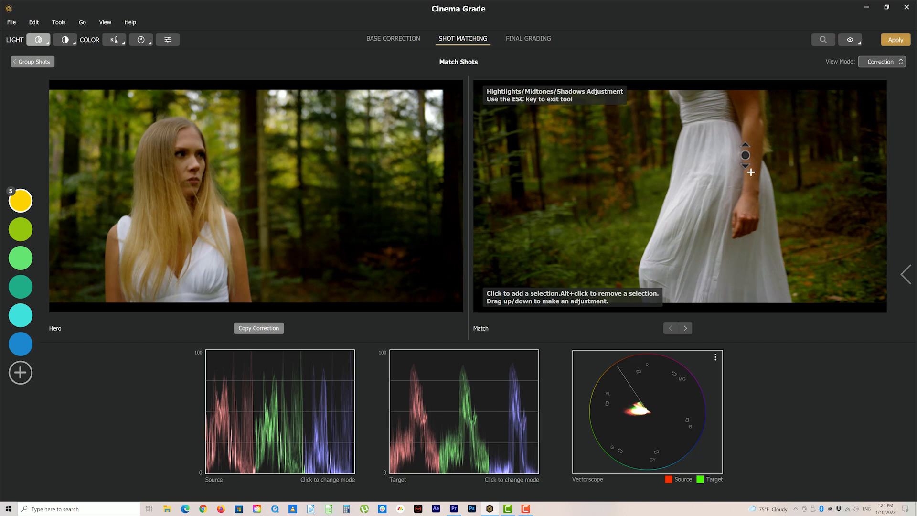
left_click(529, 38)
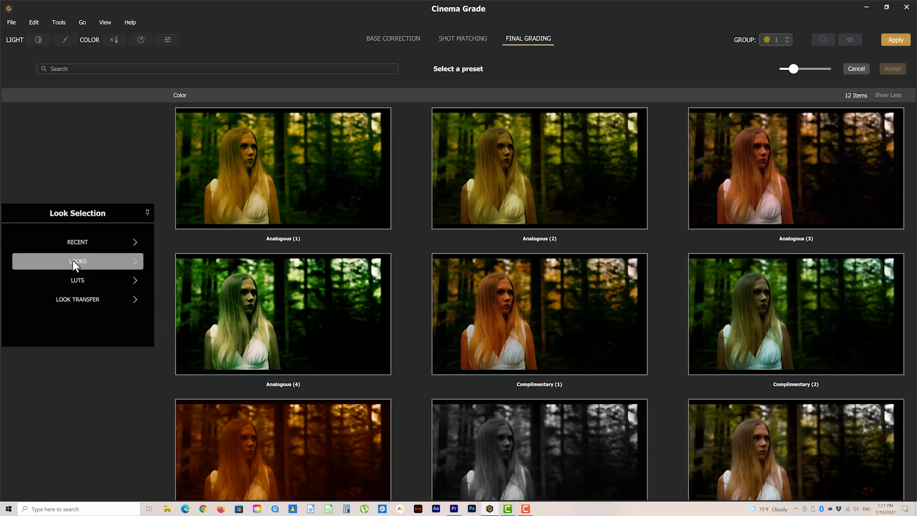
Choose a Film Stock Emulation look and check it on other clips in the forest group
left_click(77, 261)
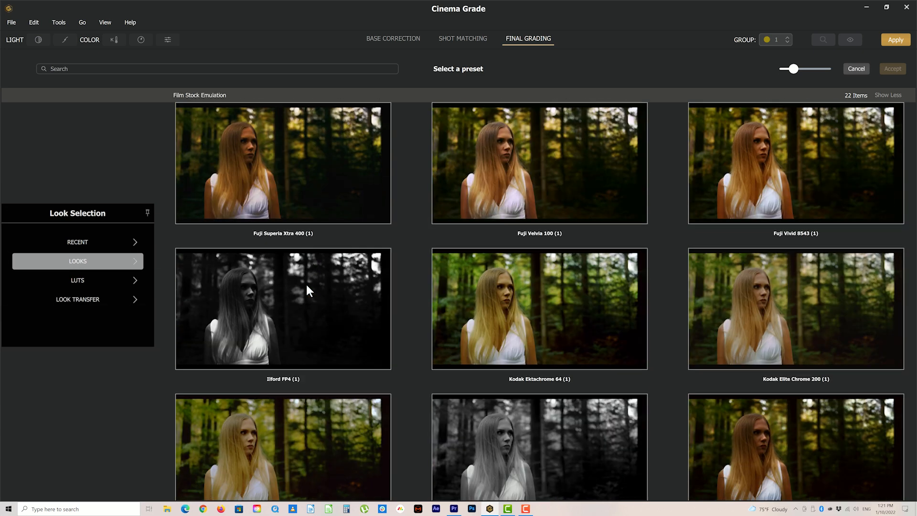
scroll("down", 3)
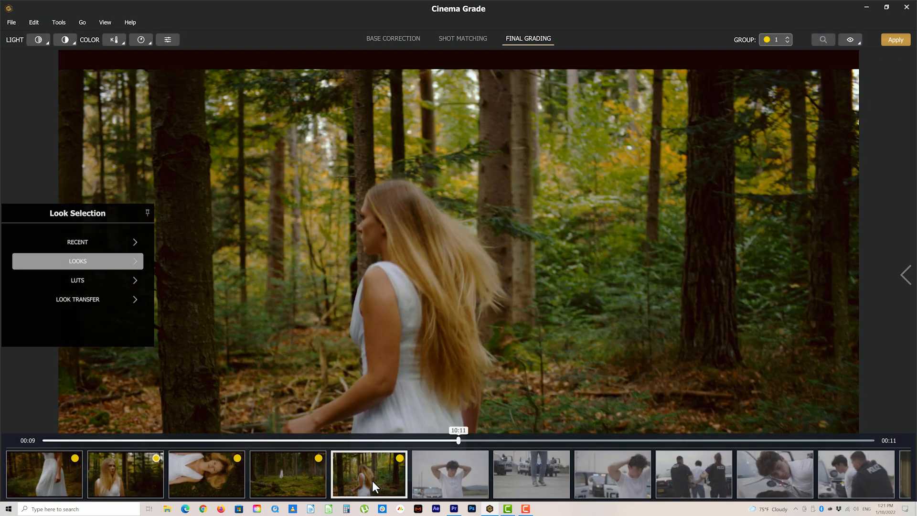
left_click(43, 481)
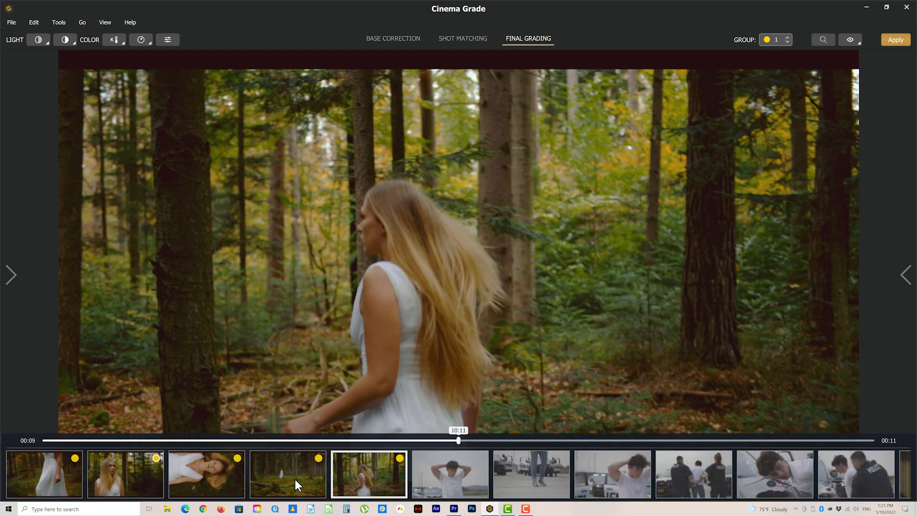
left_click(119, 478)
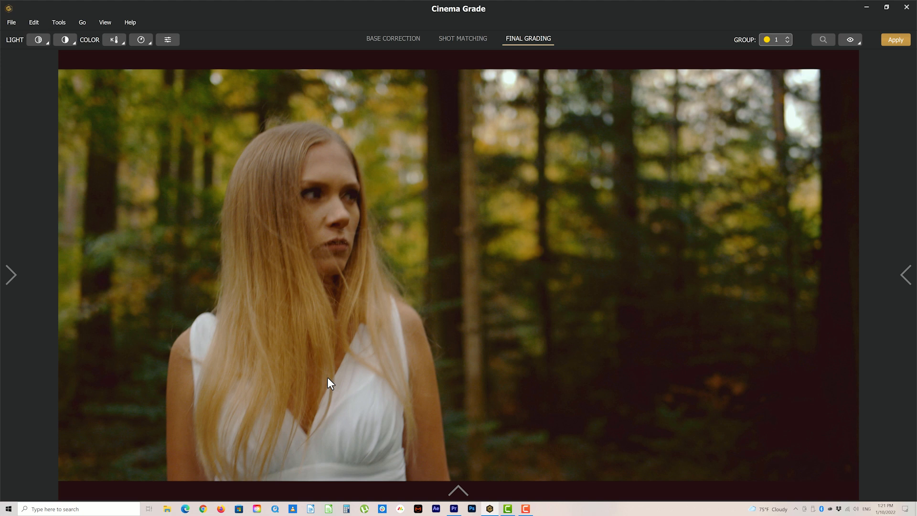
Set the match View Mode to Grade and sample the dress area to fine-tune its saturation
left_click(462, 38)
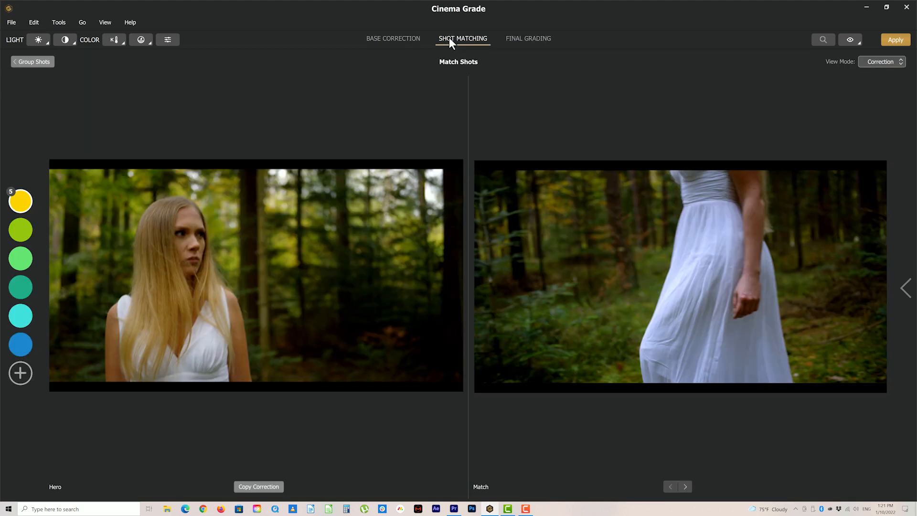
left_click(881, 61)
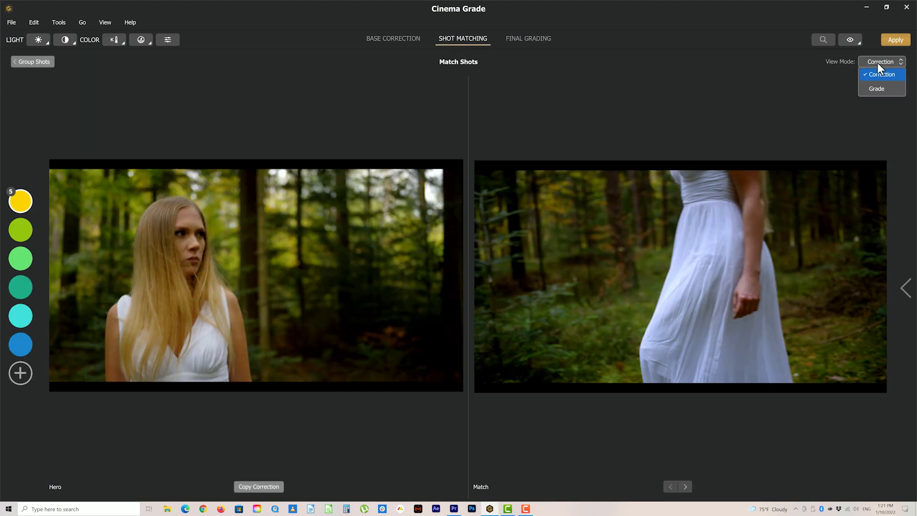
left_click(877, 88)
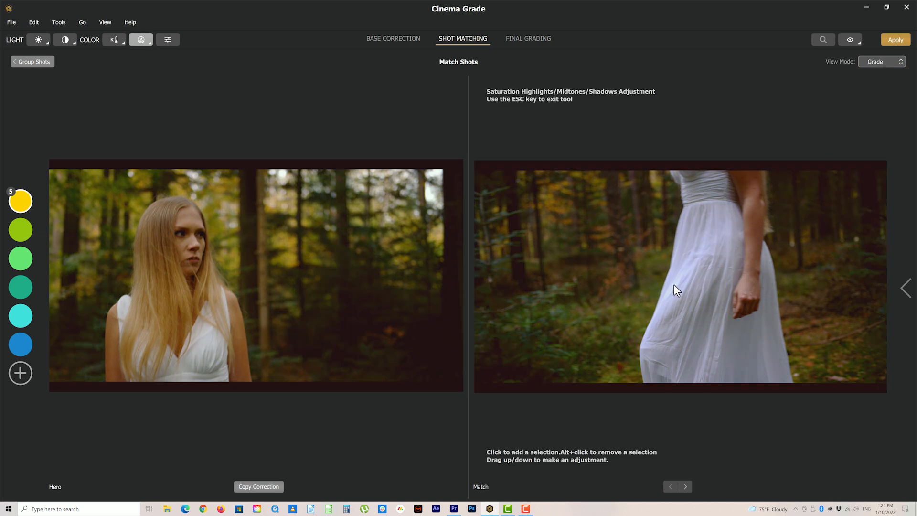
left_click(675, 294)
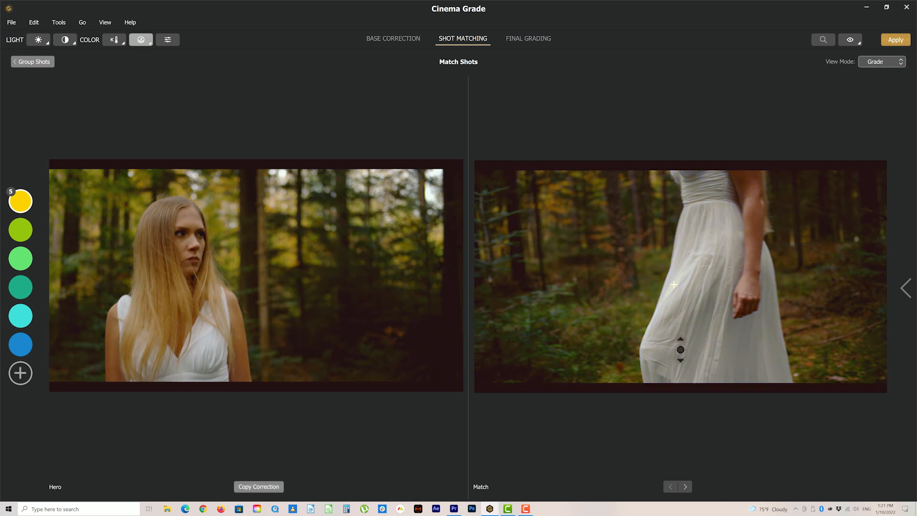
left_click(137, 40)
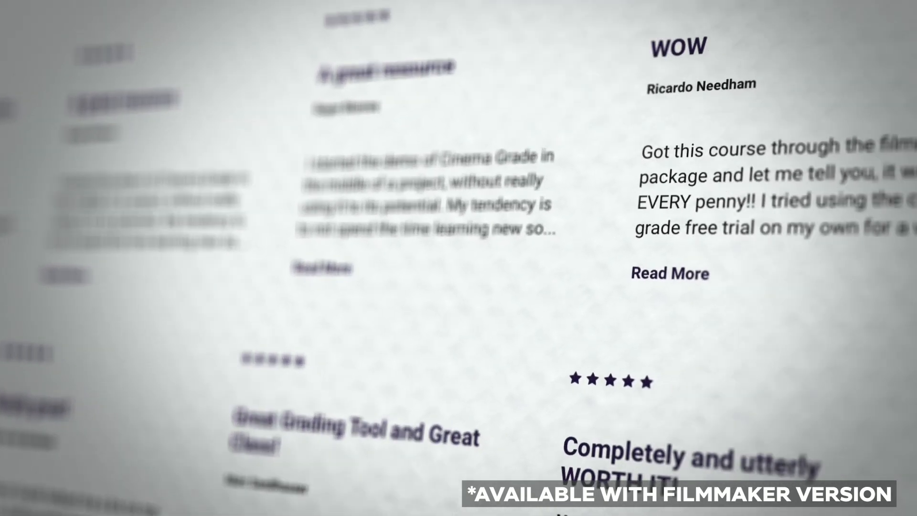
Return to the Final Grading stage for the forest group
left_click(653, 116)
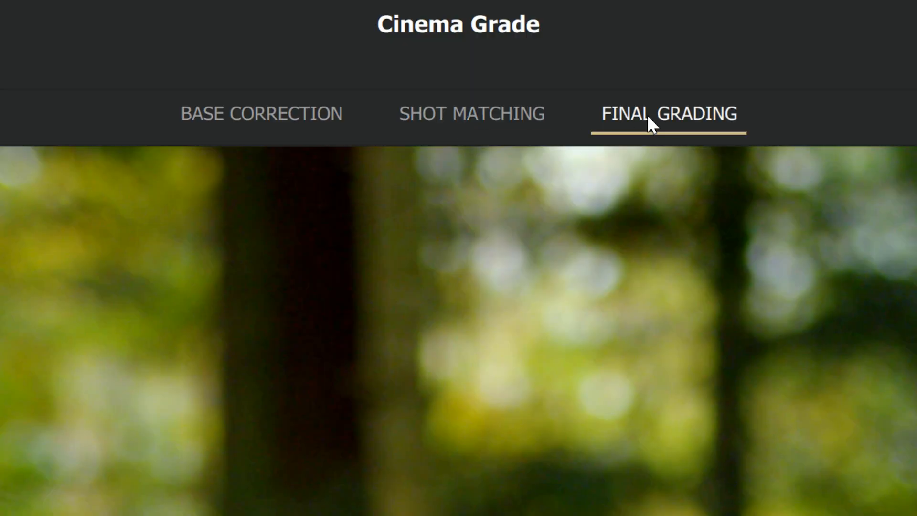